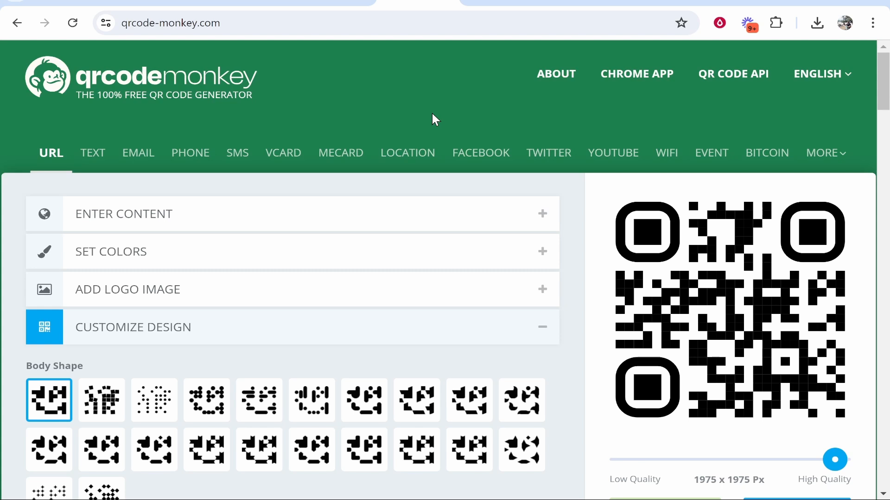
{"action": "mouse_move", "coordinate": [460, 130]}
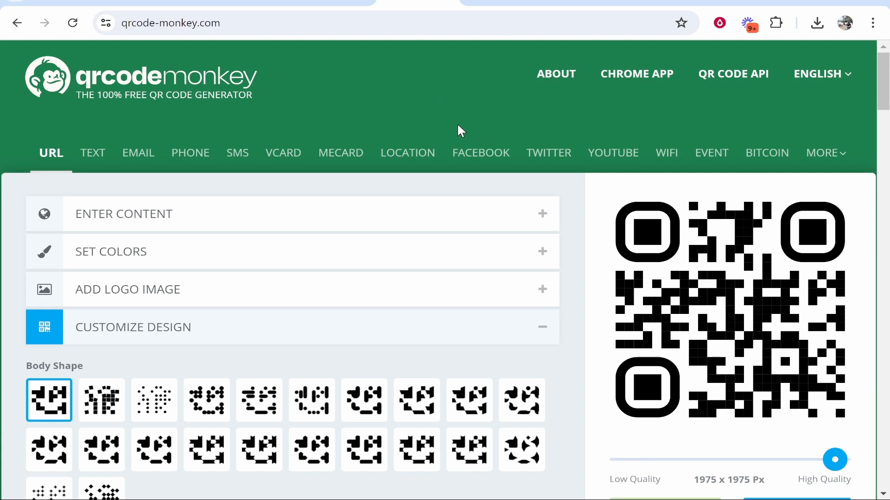
{"action": "mouse_move", "coordinate": [366, 71]}
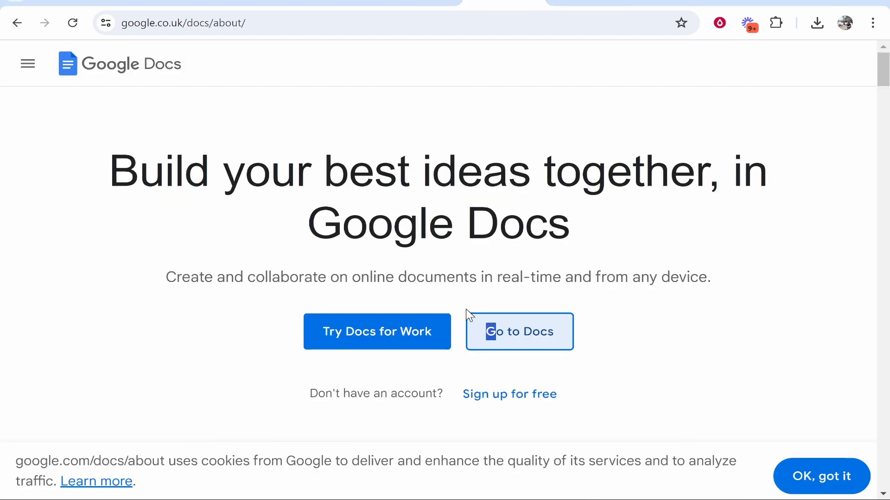
Search Google for 'qr code mon', open the QR Code Monkey site, then return to Google
{"action": "left_click", "coordinate": [518, 331]}
{"action": "type", "text": "w"}
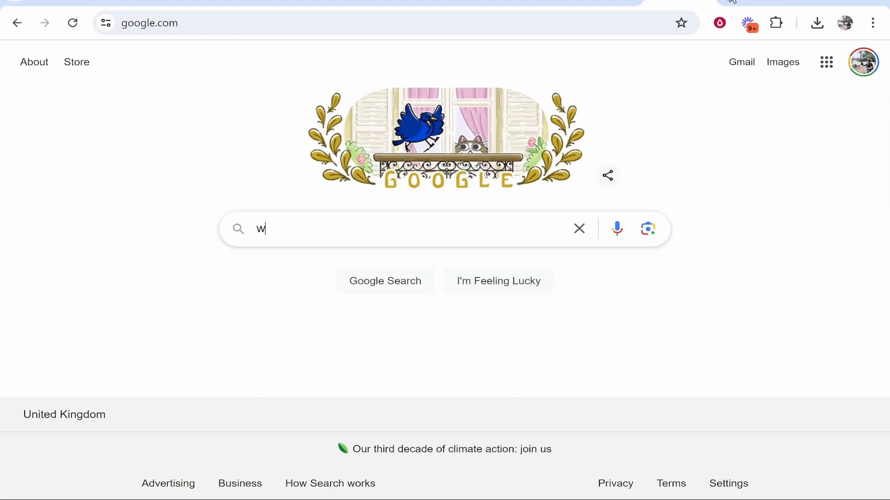
{"action": "type", "text": "qr code mon"}
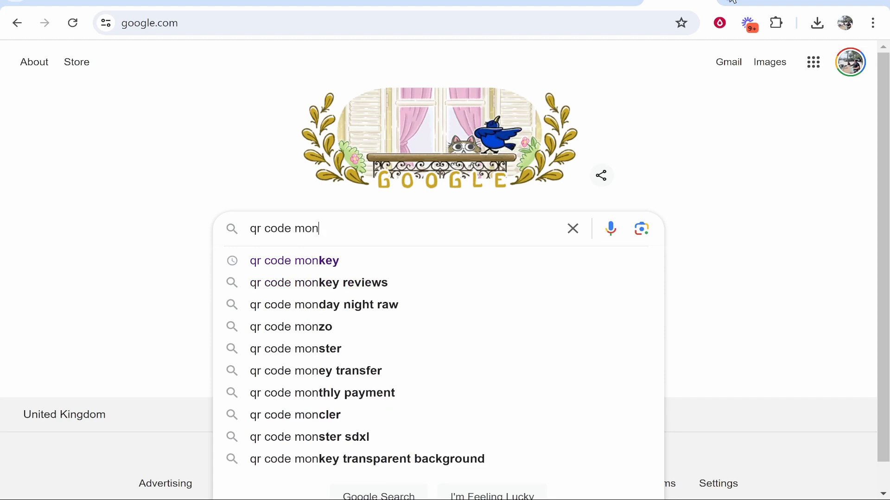
{"action": "left_click", "coordinate": [294, 260]}
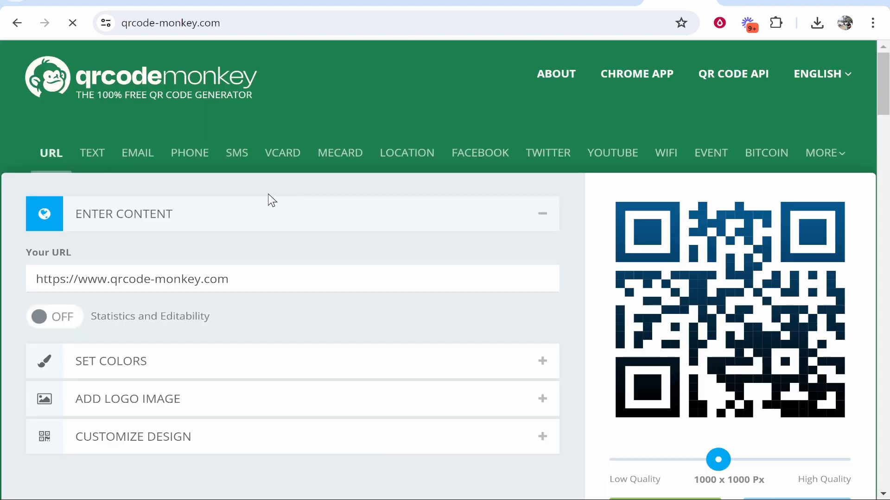
{"action": "double_click", "coordinate": [49, 252]}
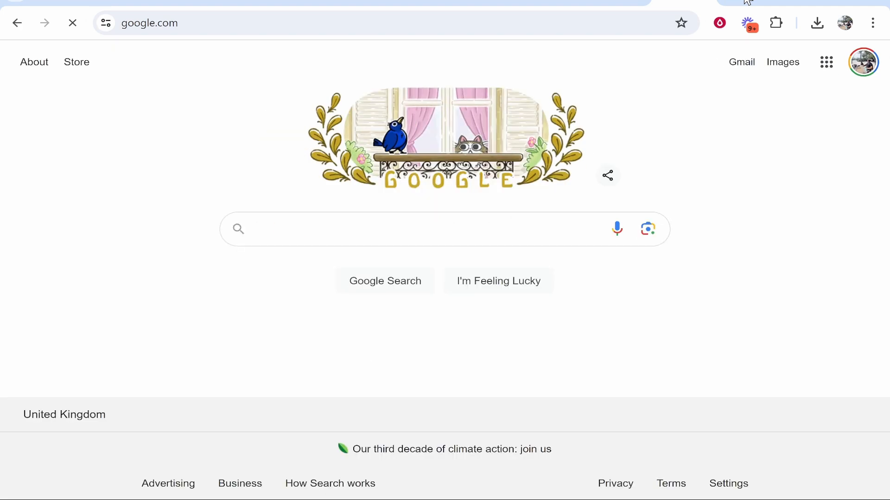
Search 'google docs' and open the 'South East Asia Travel Guide' document from the Docs list
{"action": "type", "text": "google docs"}
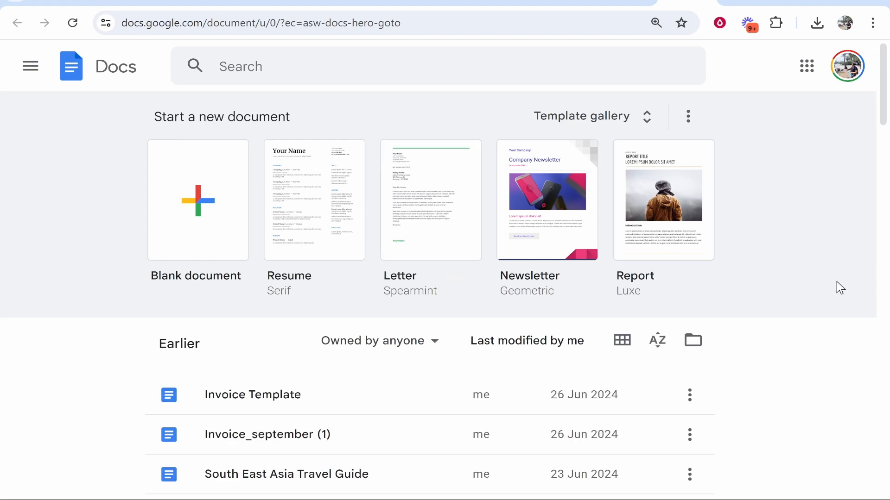
{"action": "scroll", "scroll_direction": "down", "scroll_amount": 3}
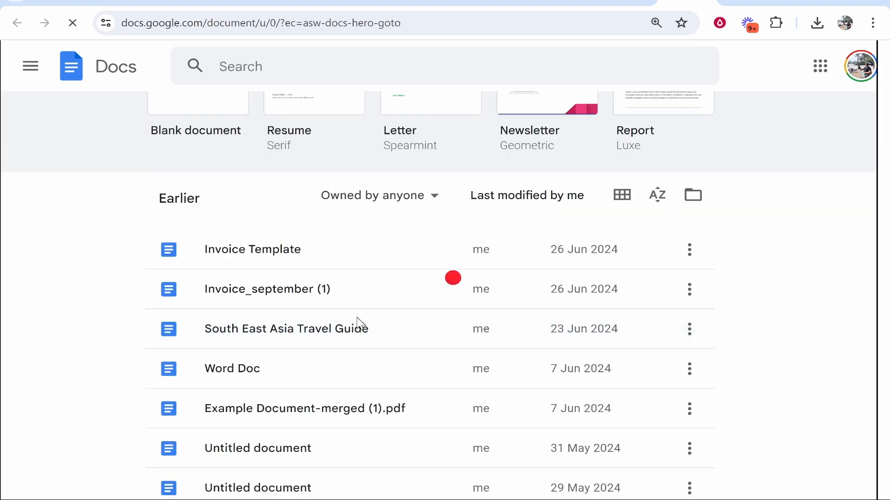
{"action": "double_click", "coordinate": [286, 329]}
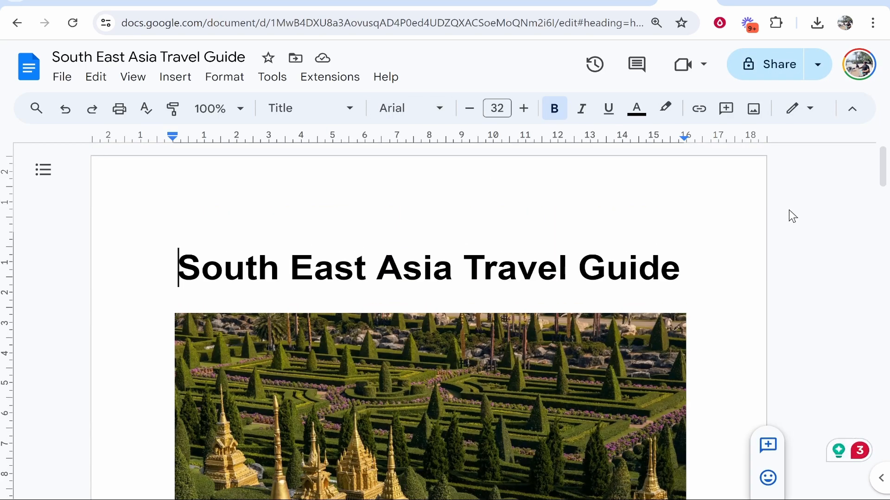
Set the travel guide's general access to 'Anyone with the link'
{"action": "left_click", "coordinate": [769, 63]}
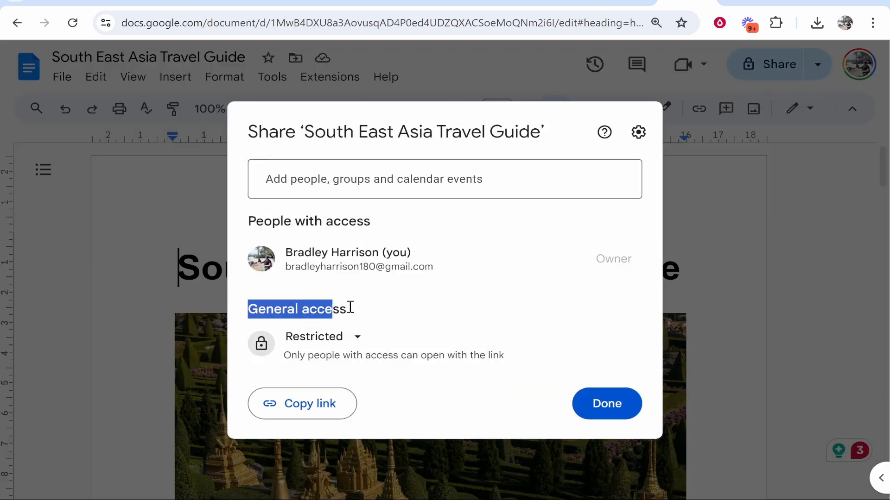
{"action": "left_click", "coordinate": [323, 337]}
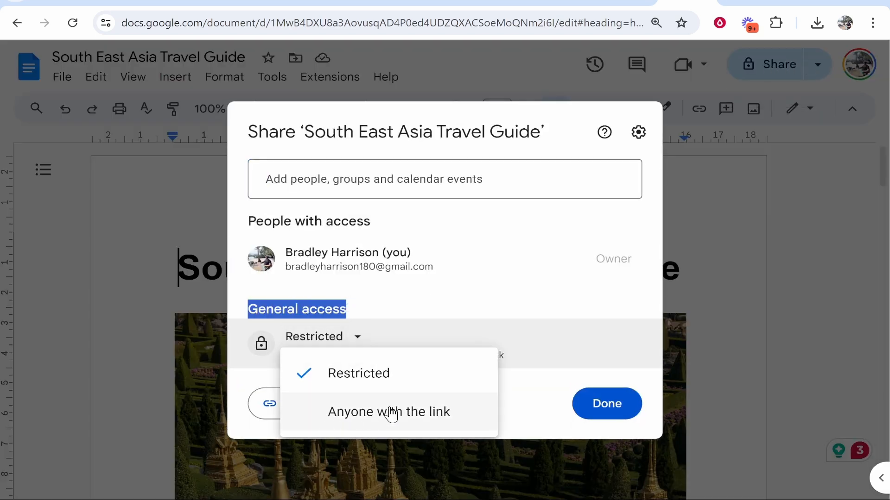
{"action": "left_click", "coordinate": [389, 411]}
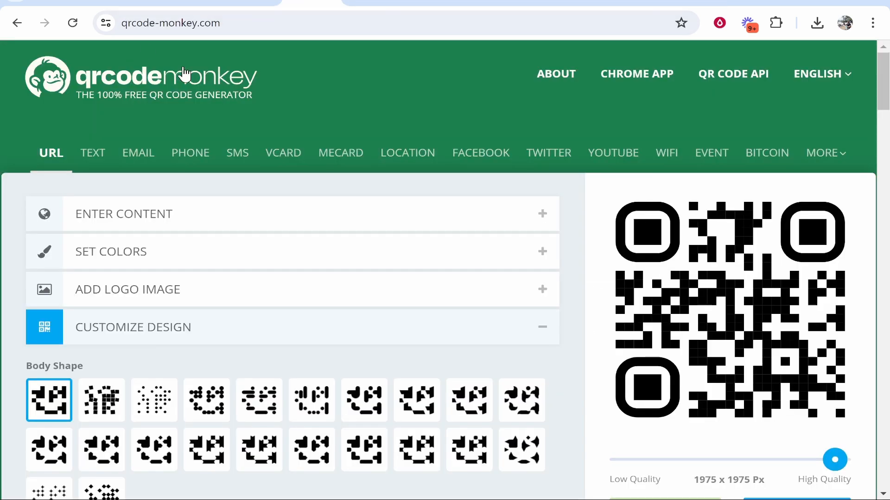
Paste the Docs link as the QR URL, show color and design options, and set quality to 2000 × 2000 px
{"action": "left_click", "coordinate": [123, 214]}
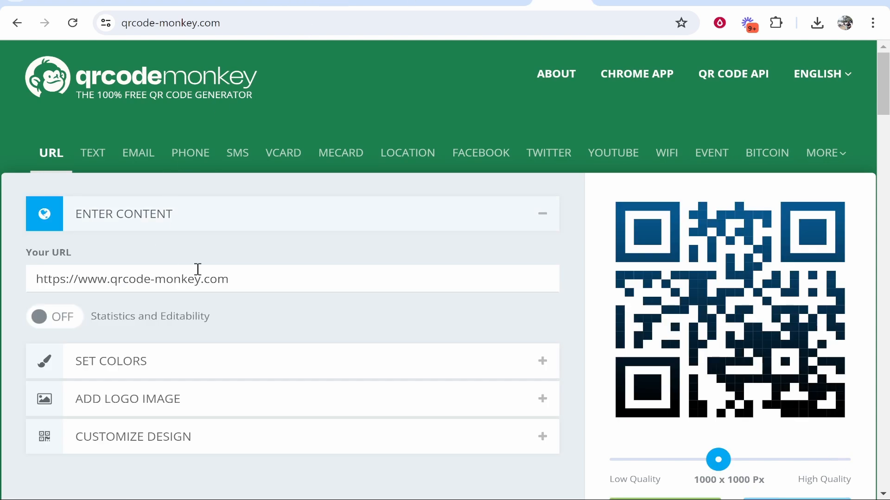
{"action": "right_click", "coordinate": [132, 279]}
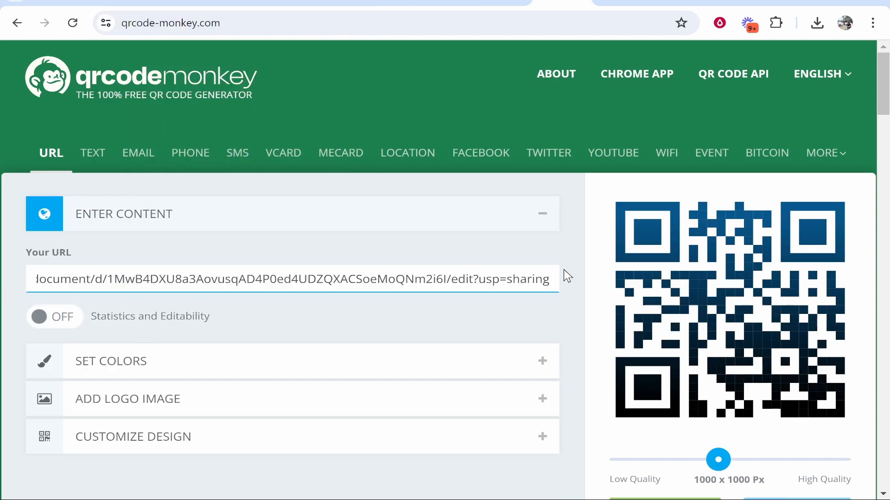
{"action": "scroll", "scroll_direction": "down", "scroll_amount": 3}
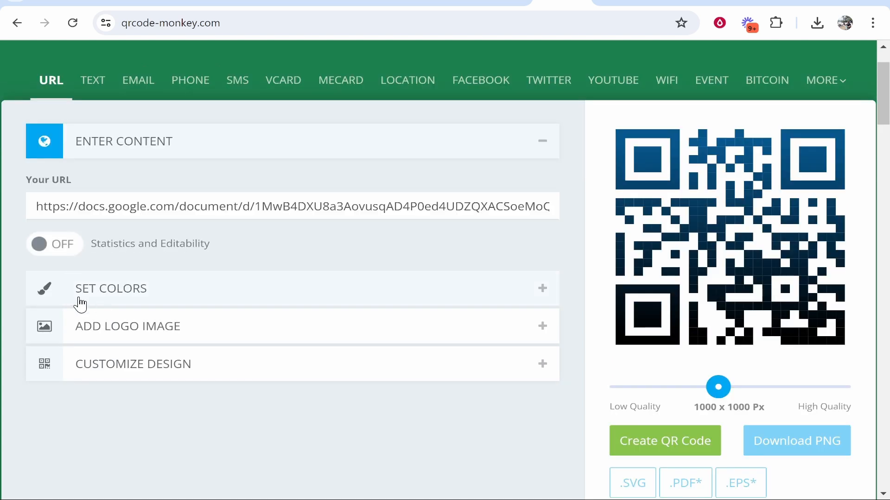
{"action": "left_click", "coordinate": [111, 288]}
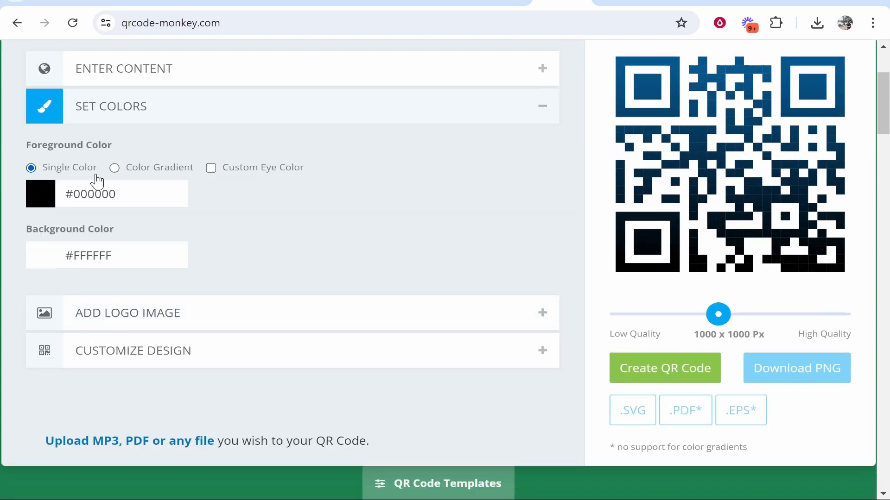
{"action": "left_click", "coordinate": [133, 350]}
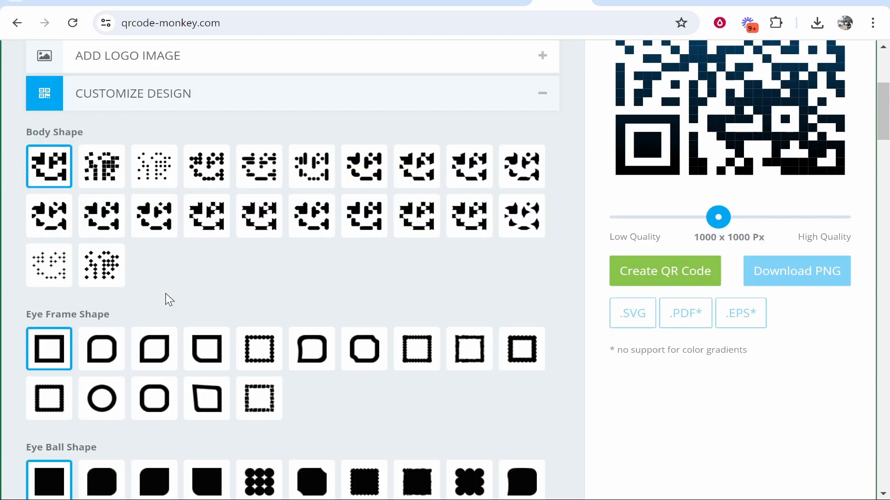
{"action": "scroll", "scroll_direction": "down", "scroll_amount": 3}
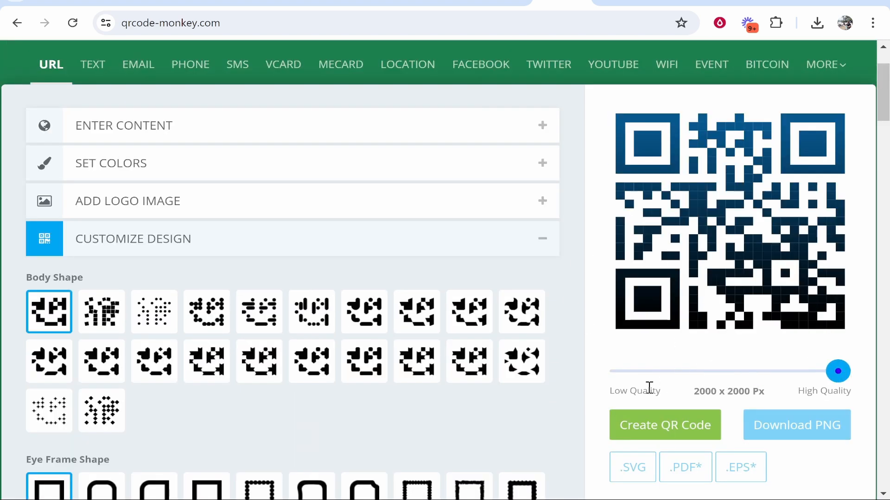
Create the QR code, download it as PNG, and view qr-code (2).png fitted in Photos
{"action": "left_click", "coordinate": [664, 425]}
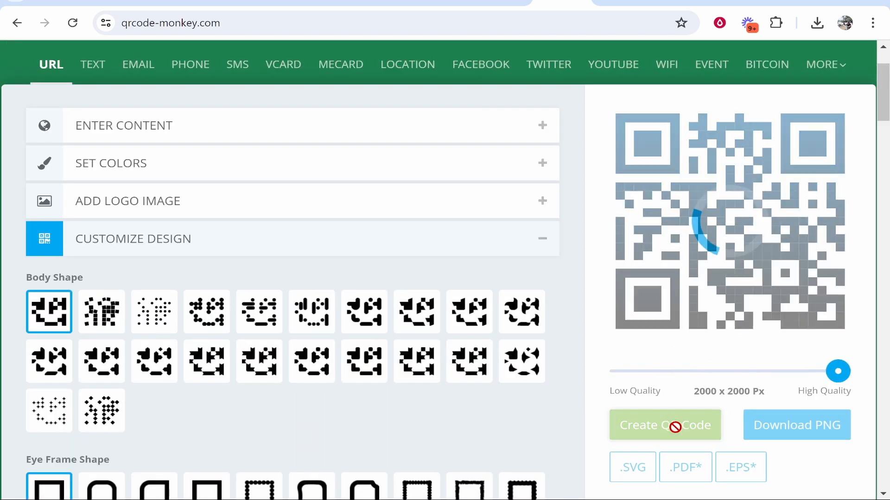
{"action": "left_click", "coordinate": [665, 425]}
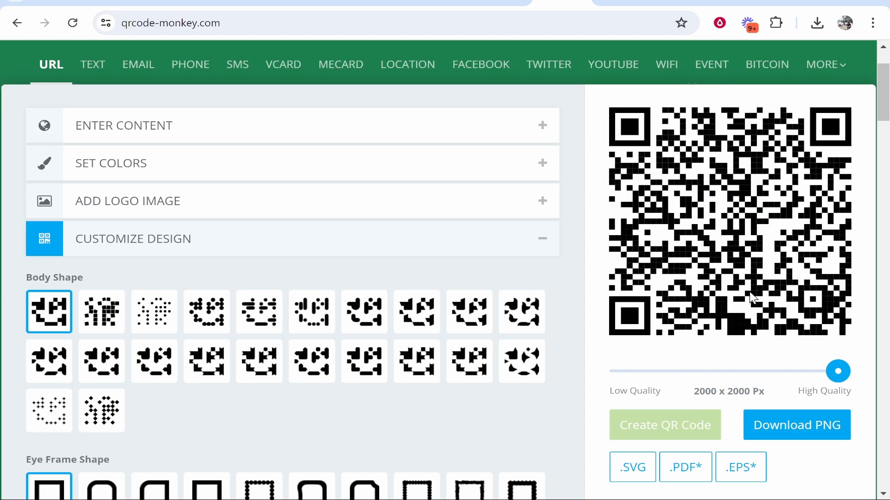
{"action": "left_click", "coordinate": [796, 425]}
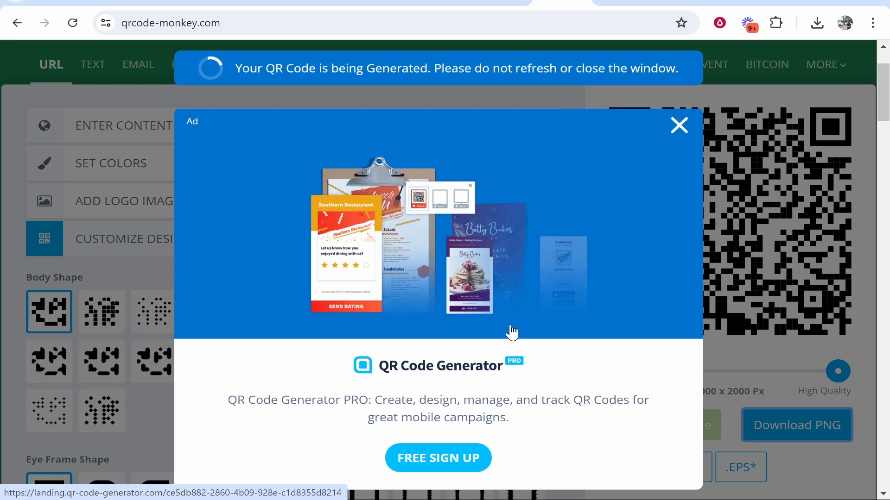
{"action": "left_click", "coordinate": [795, 425]}
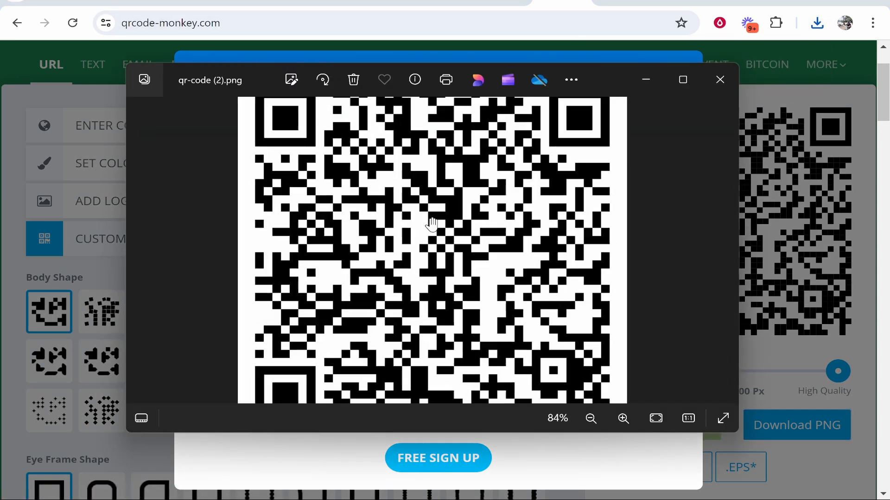
{"action": "left_click", "coordinate": [590, 418]}
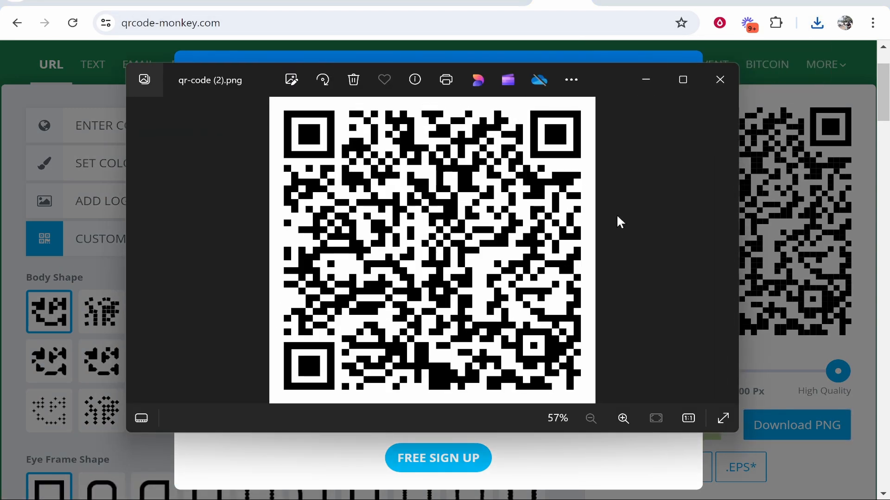
{"action": "mouse_move", "coordinate": [510, 190]}
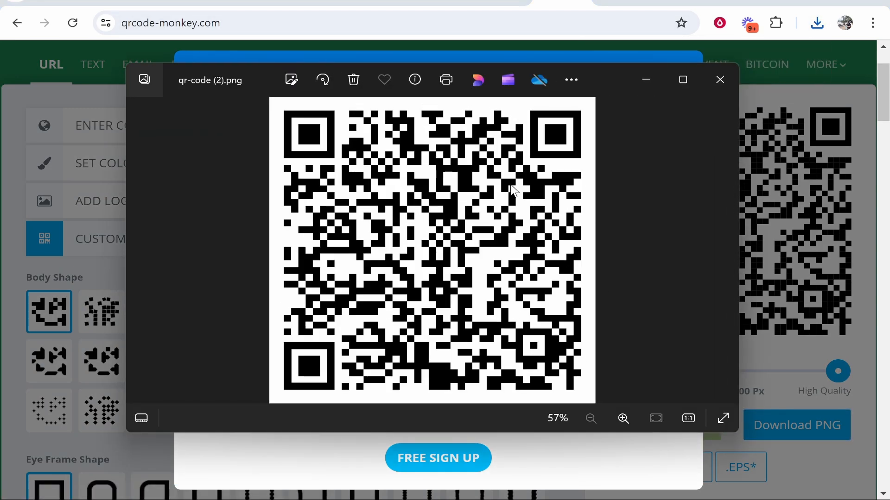